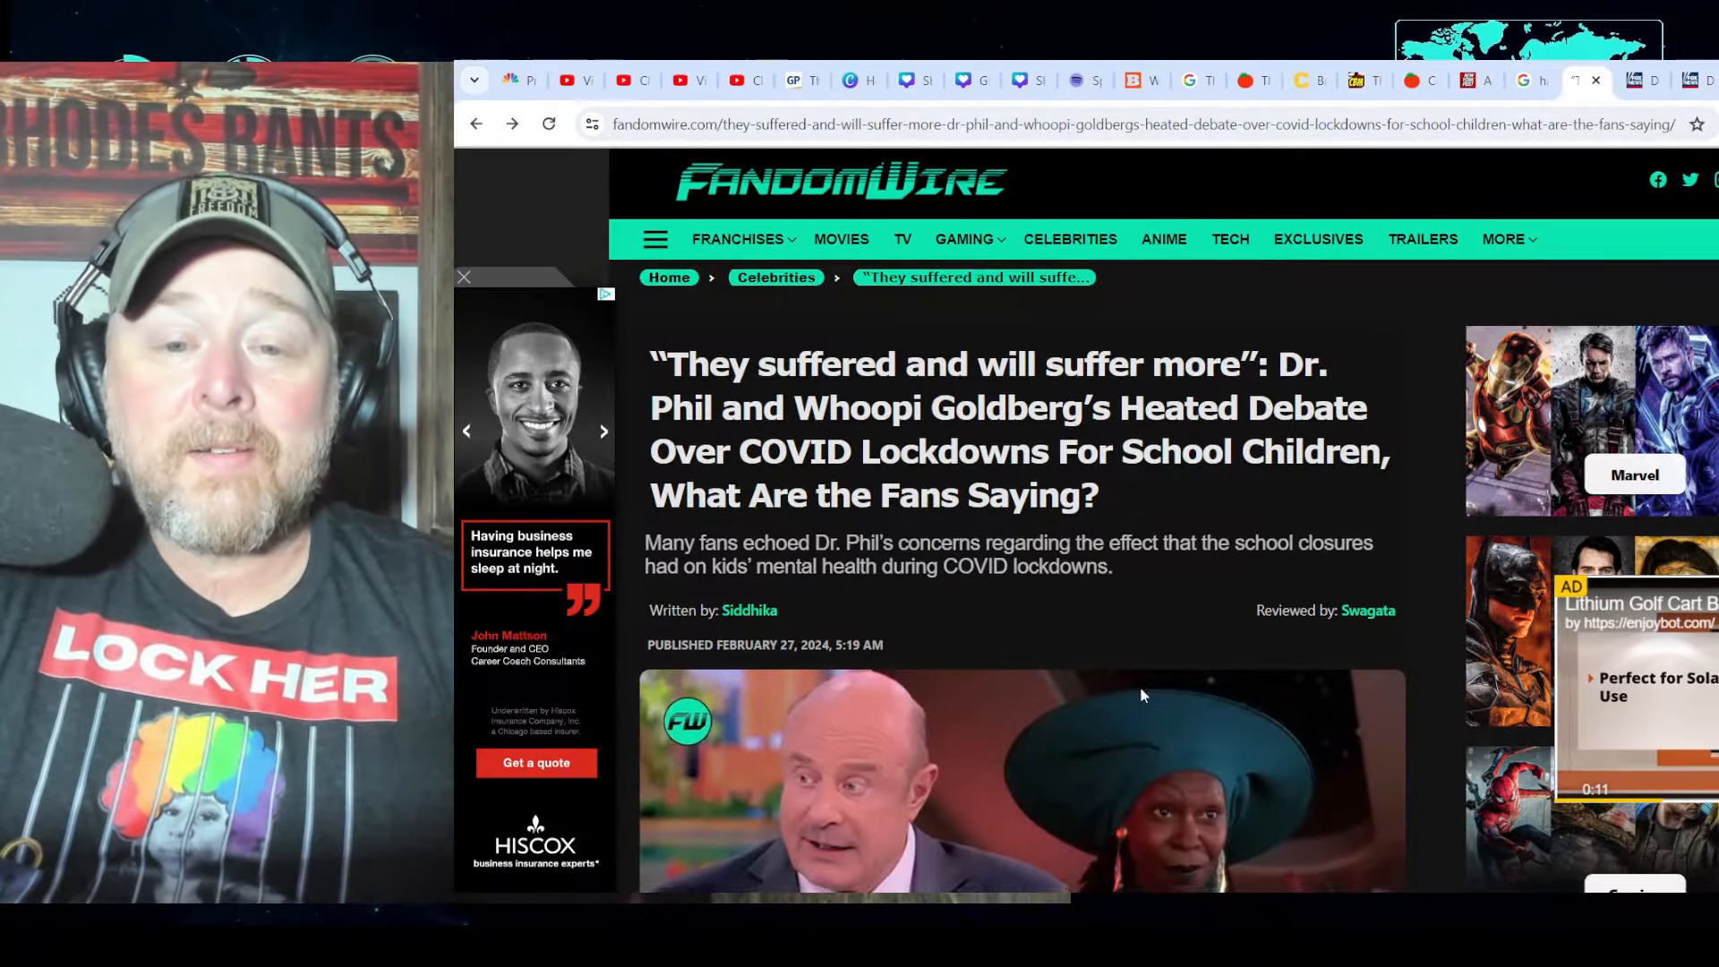
Step: Scroll through the intro of the FandomWire article on Dr. Phil and Whoopi Goldberg's lockdown debate
scroll("down", 3)
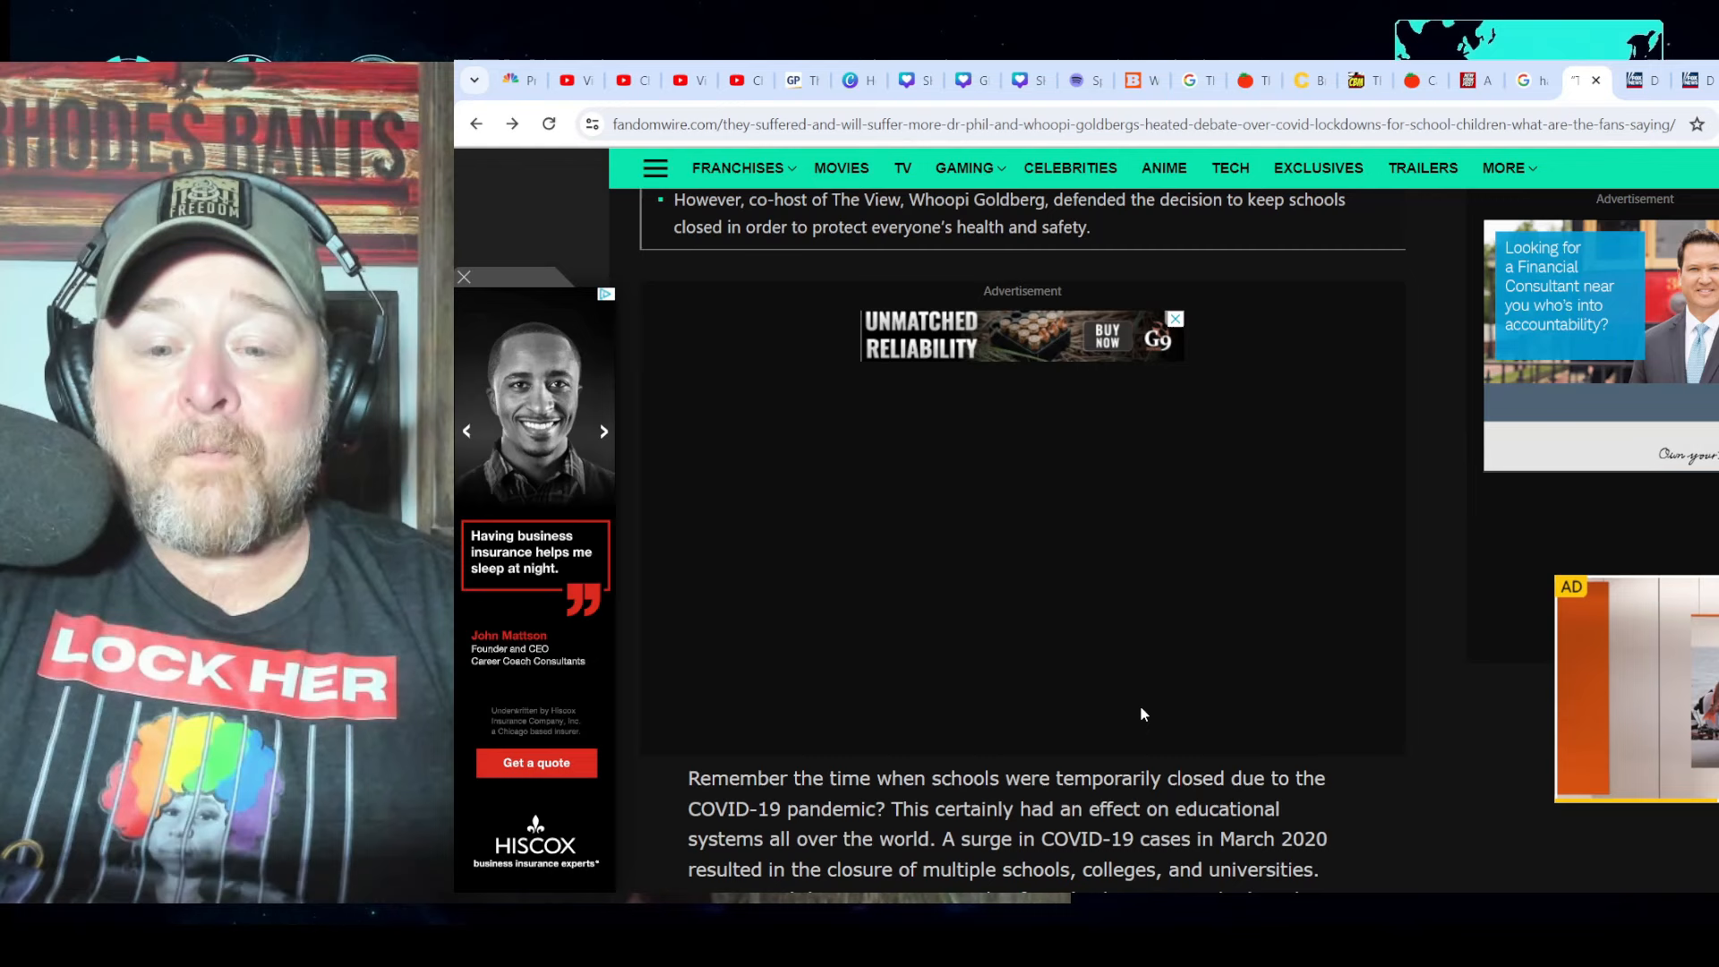
scroll("down", 3)
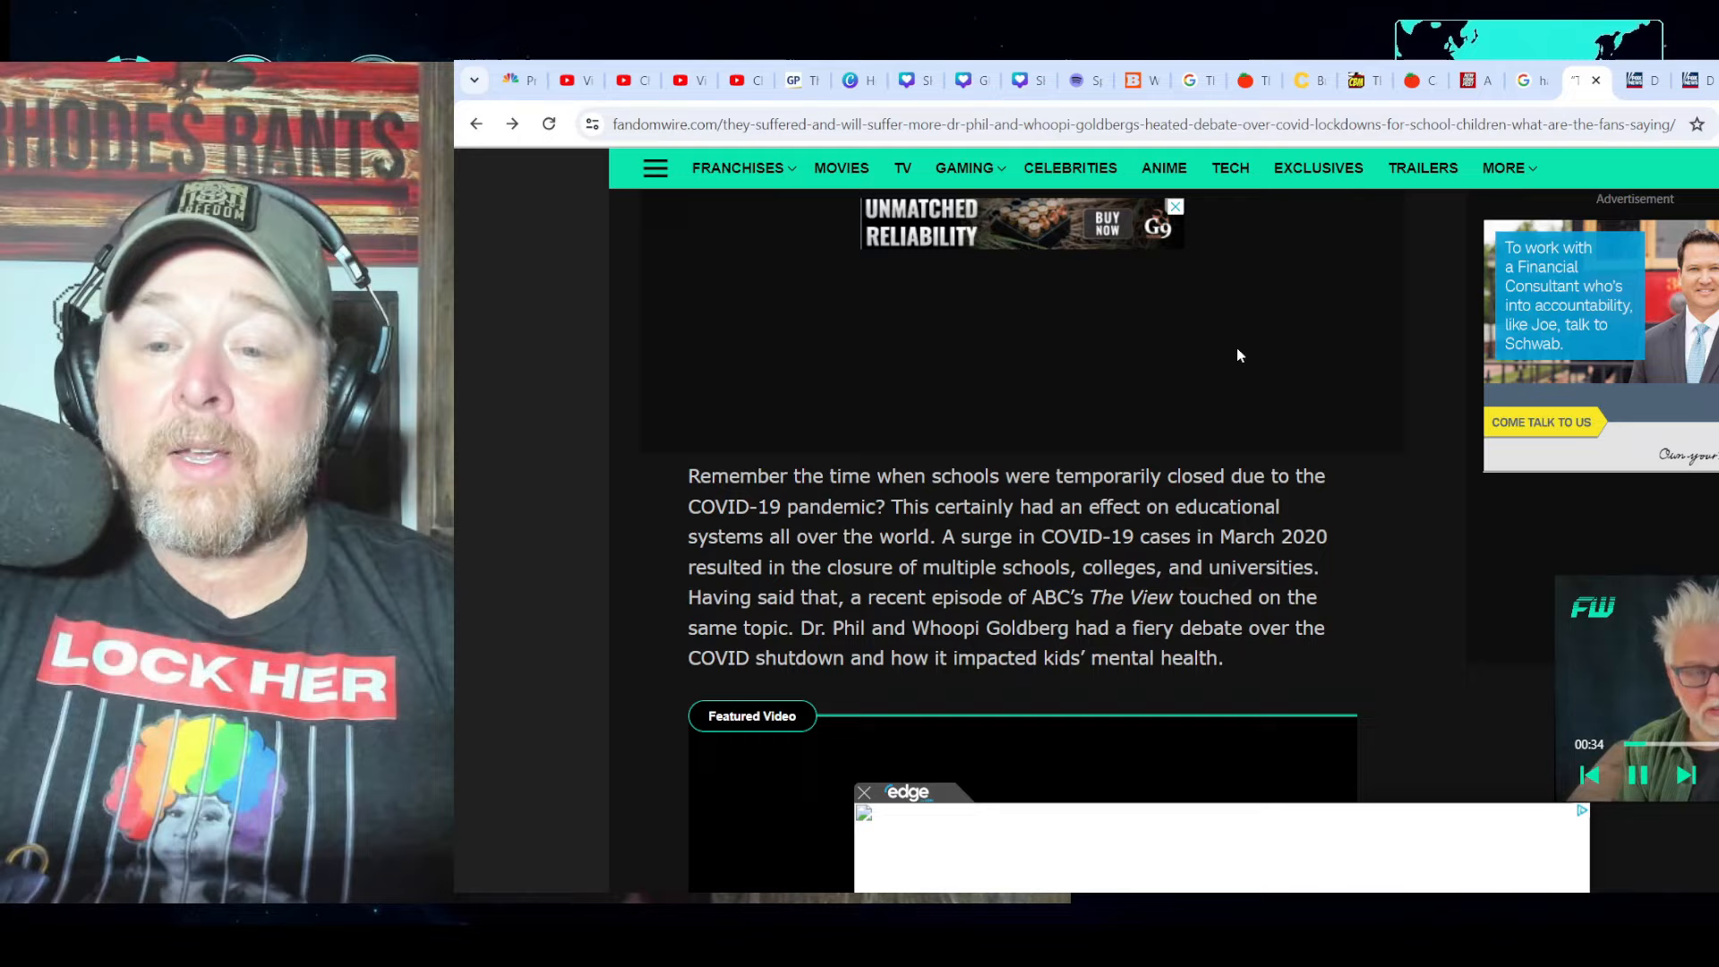
scroll("down", 3)
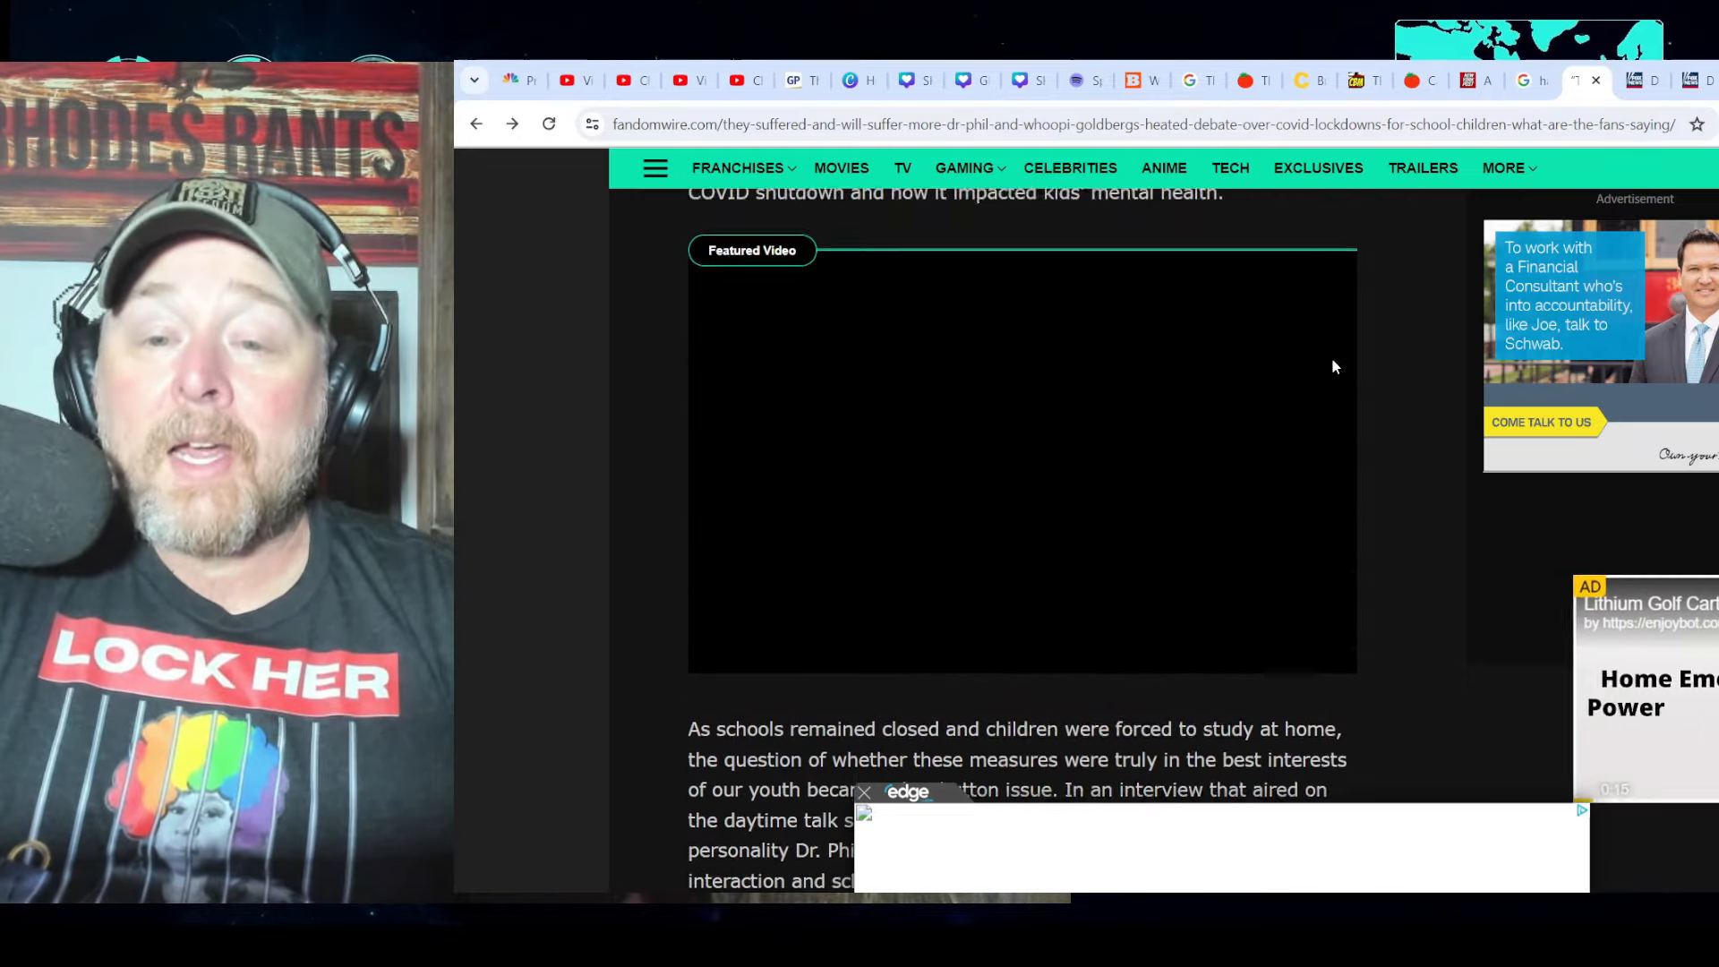
scroll("down", 3)
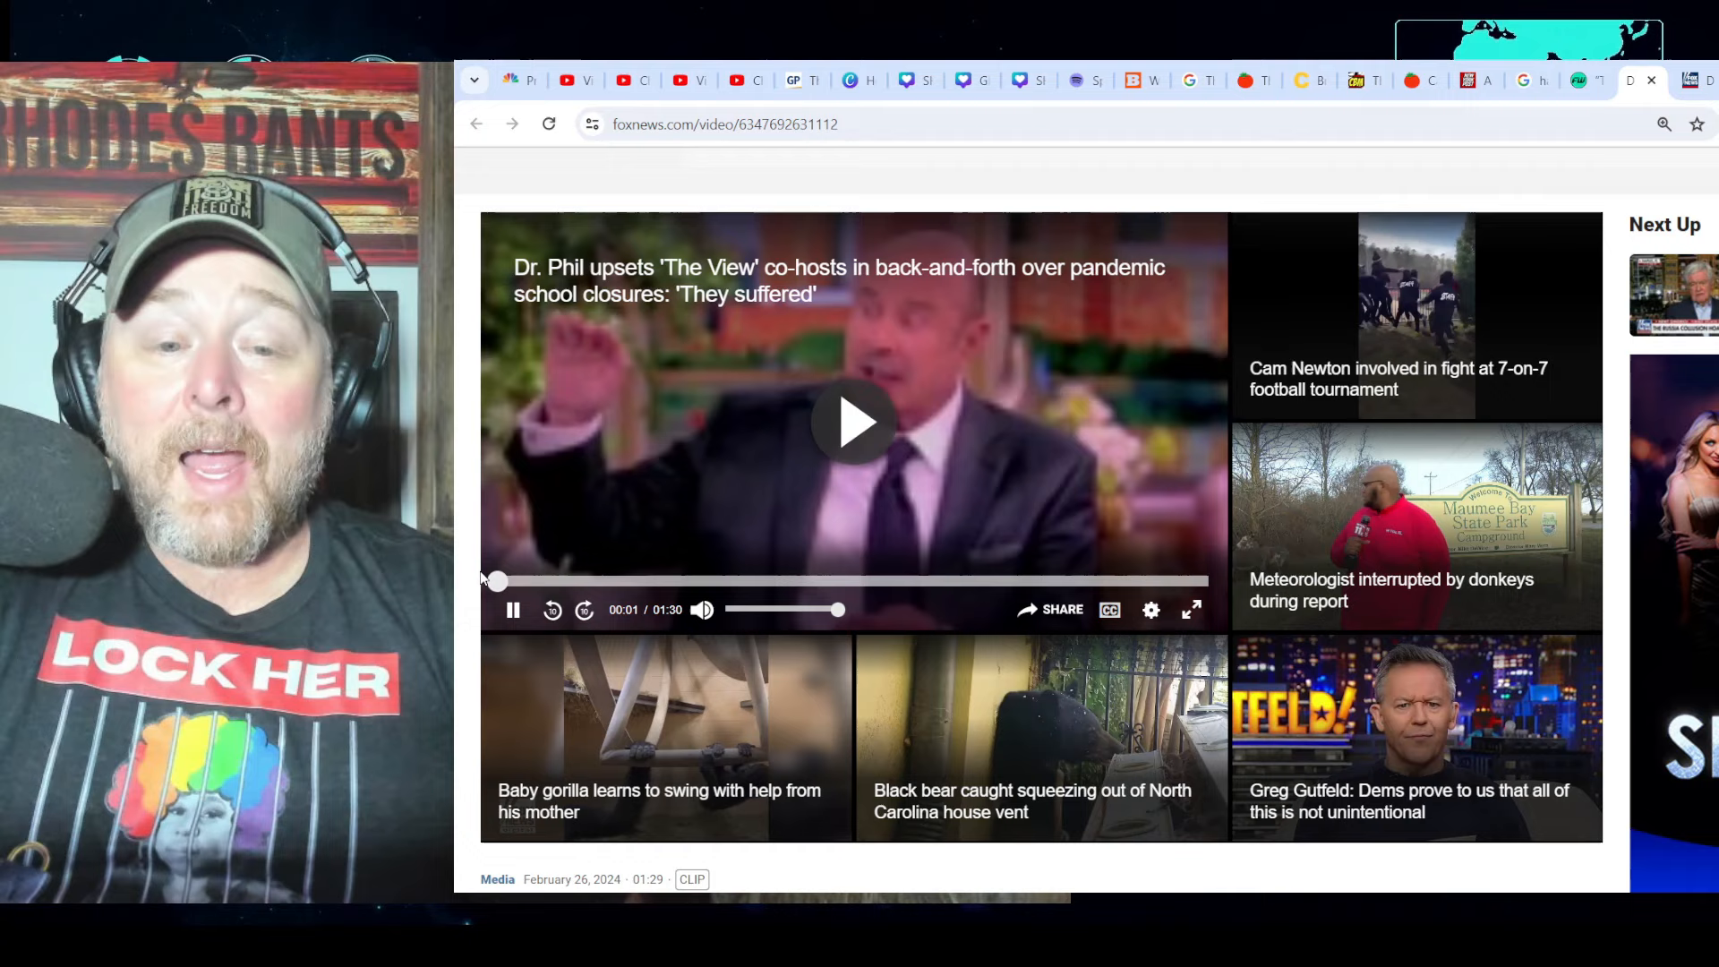
Step: Pause the Fox News school-closures clip, then restart it from the beginning
left_click(512, 610)
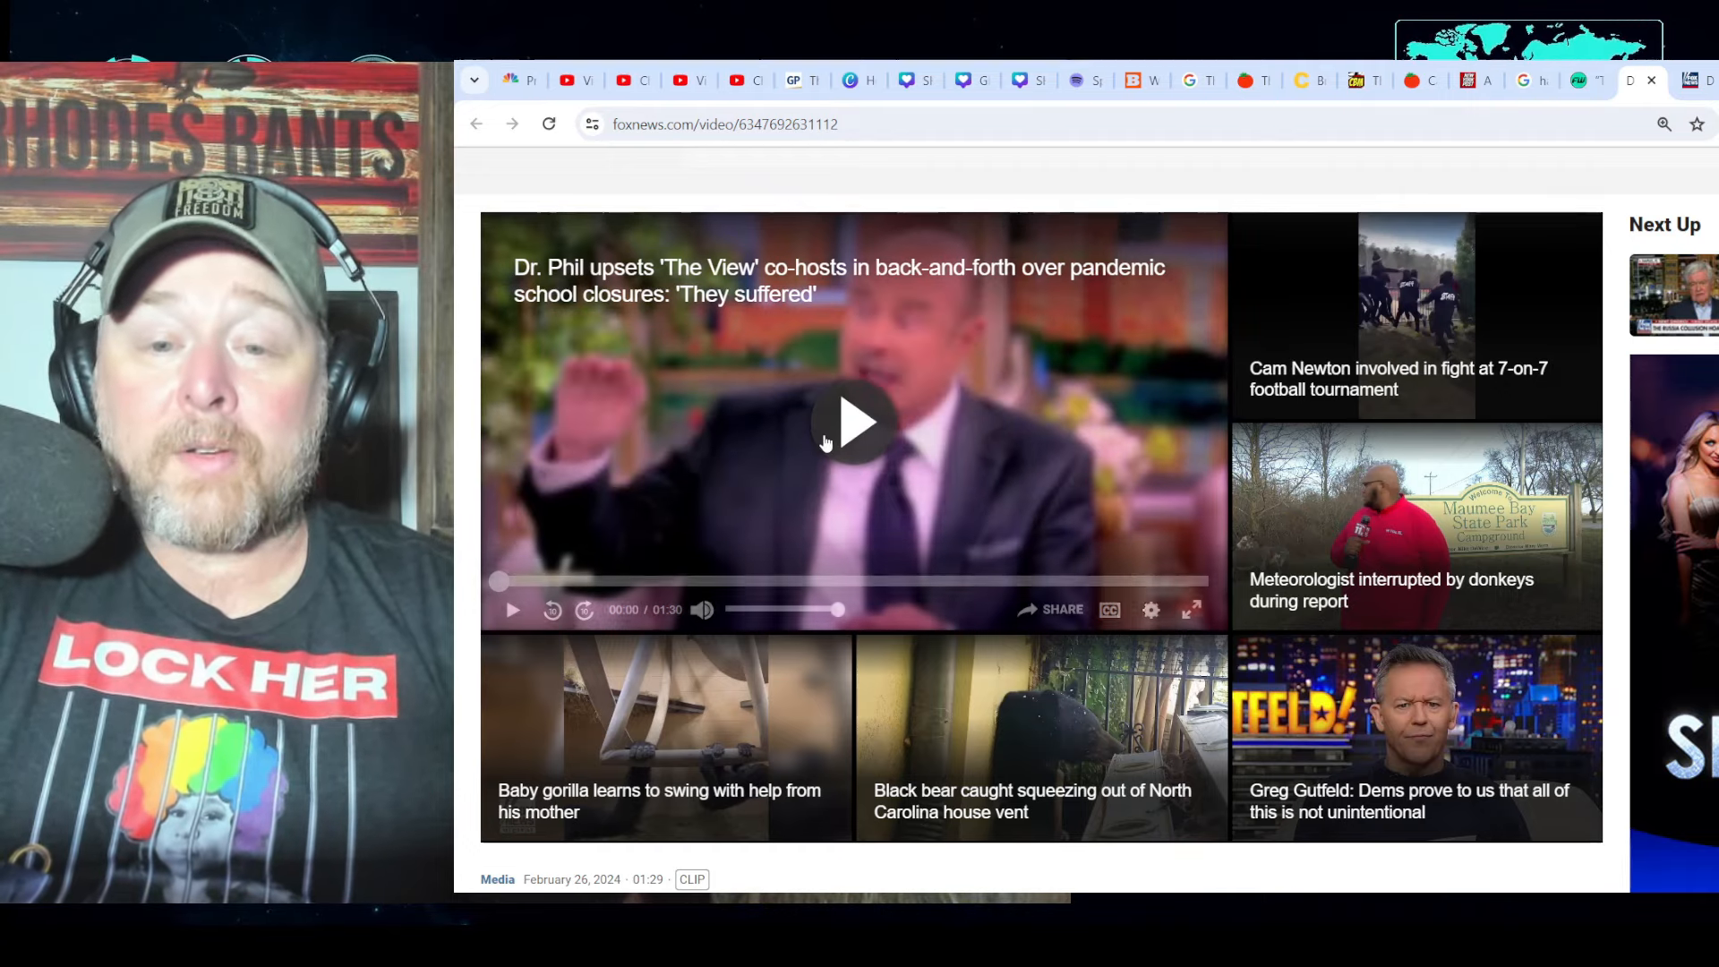
left_click(853, 442)
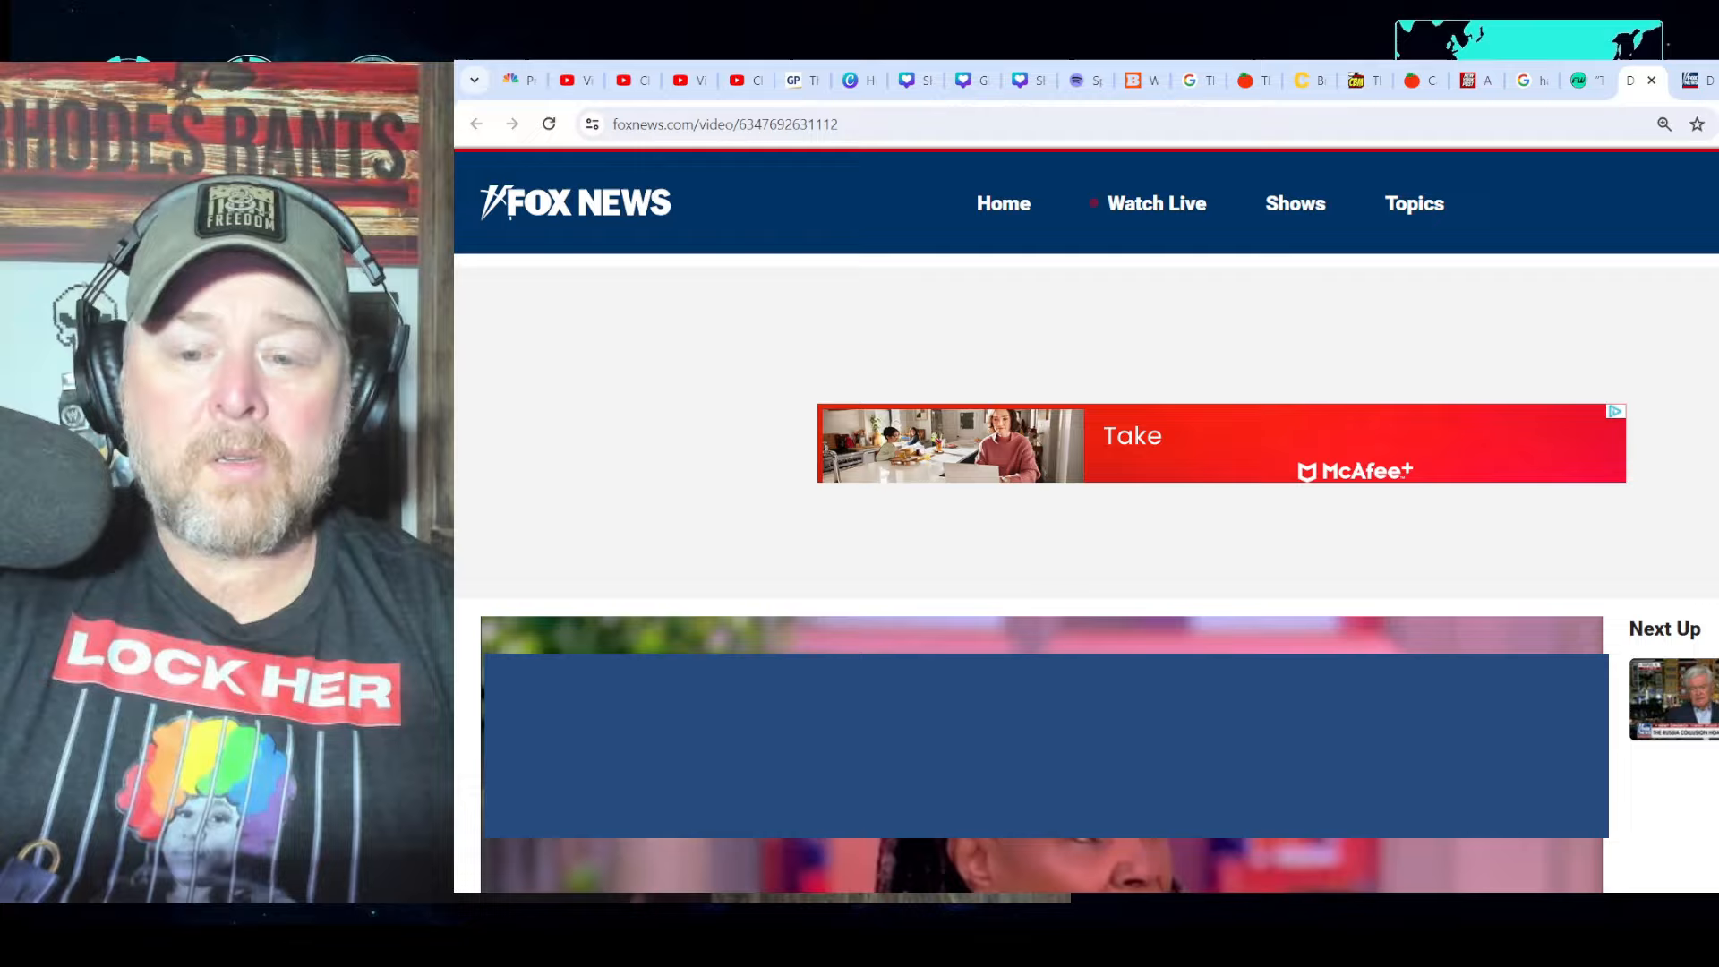
Step: Scroll down the Fox News page while the school-closures clip plays to its end
scroll("down", 3)
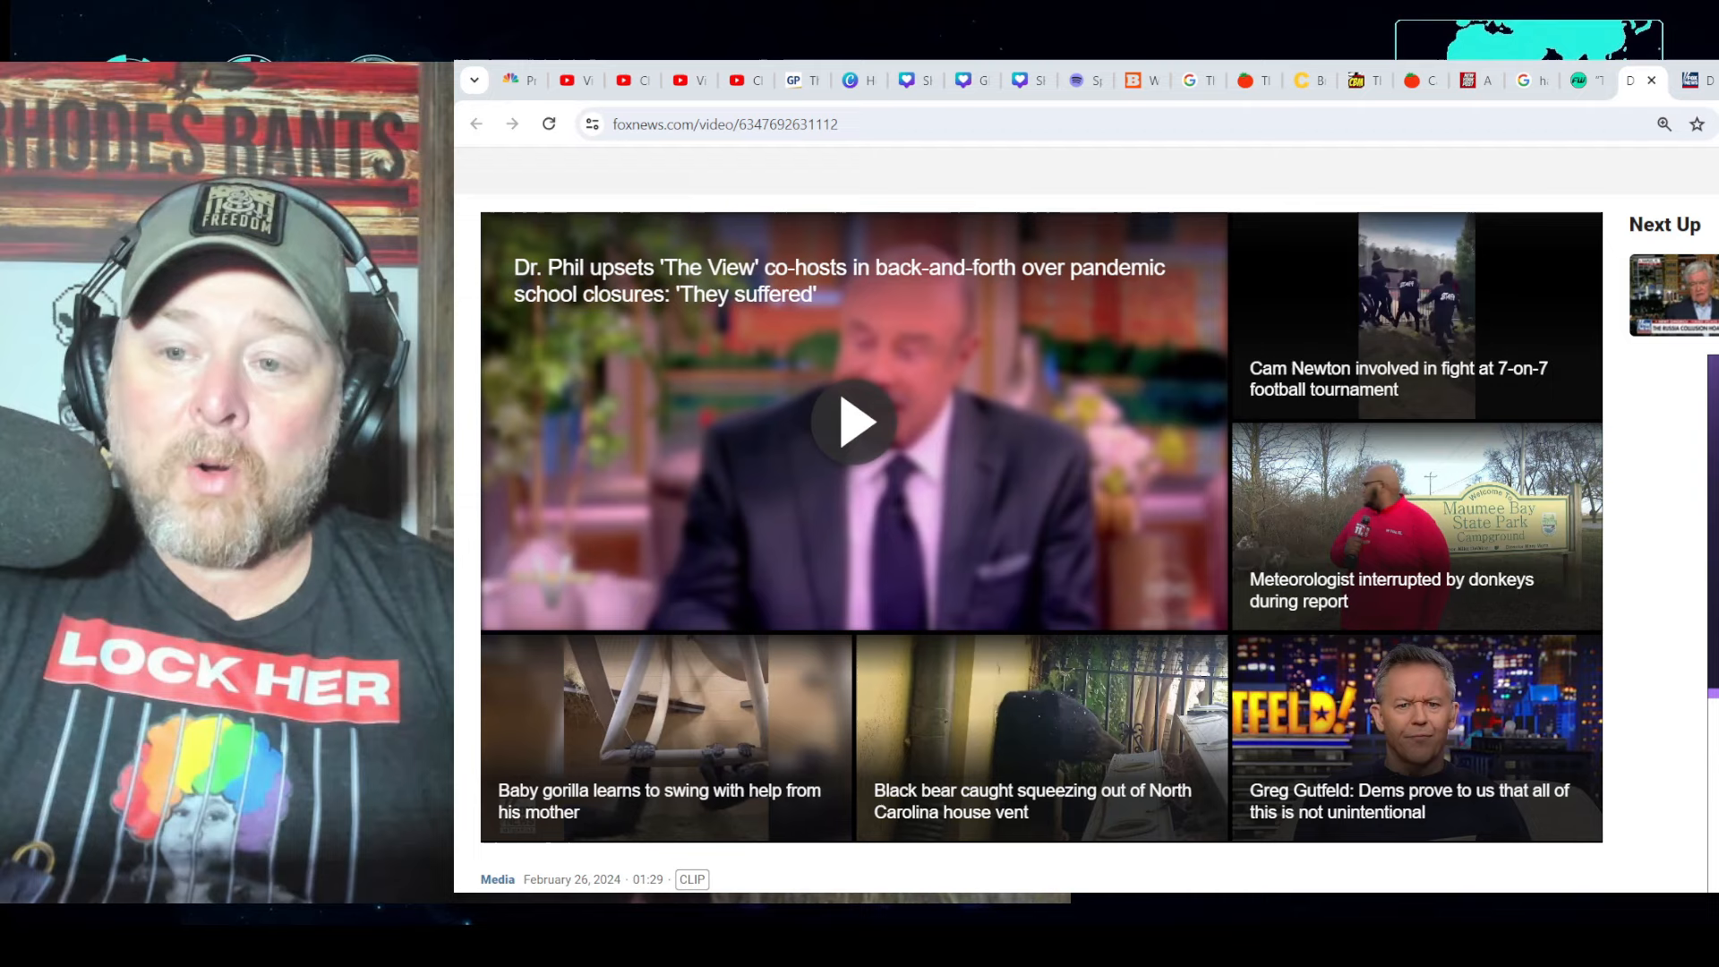
Step: Load the Fox News clip of Dr. Phil on children crossing the border
left_click(855, 422)
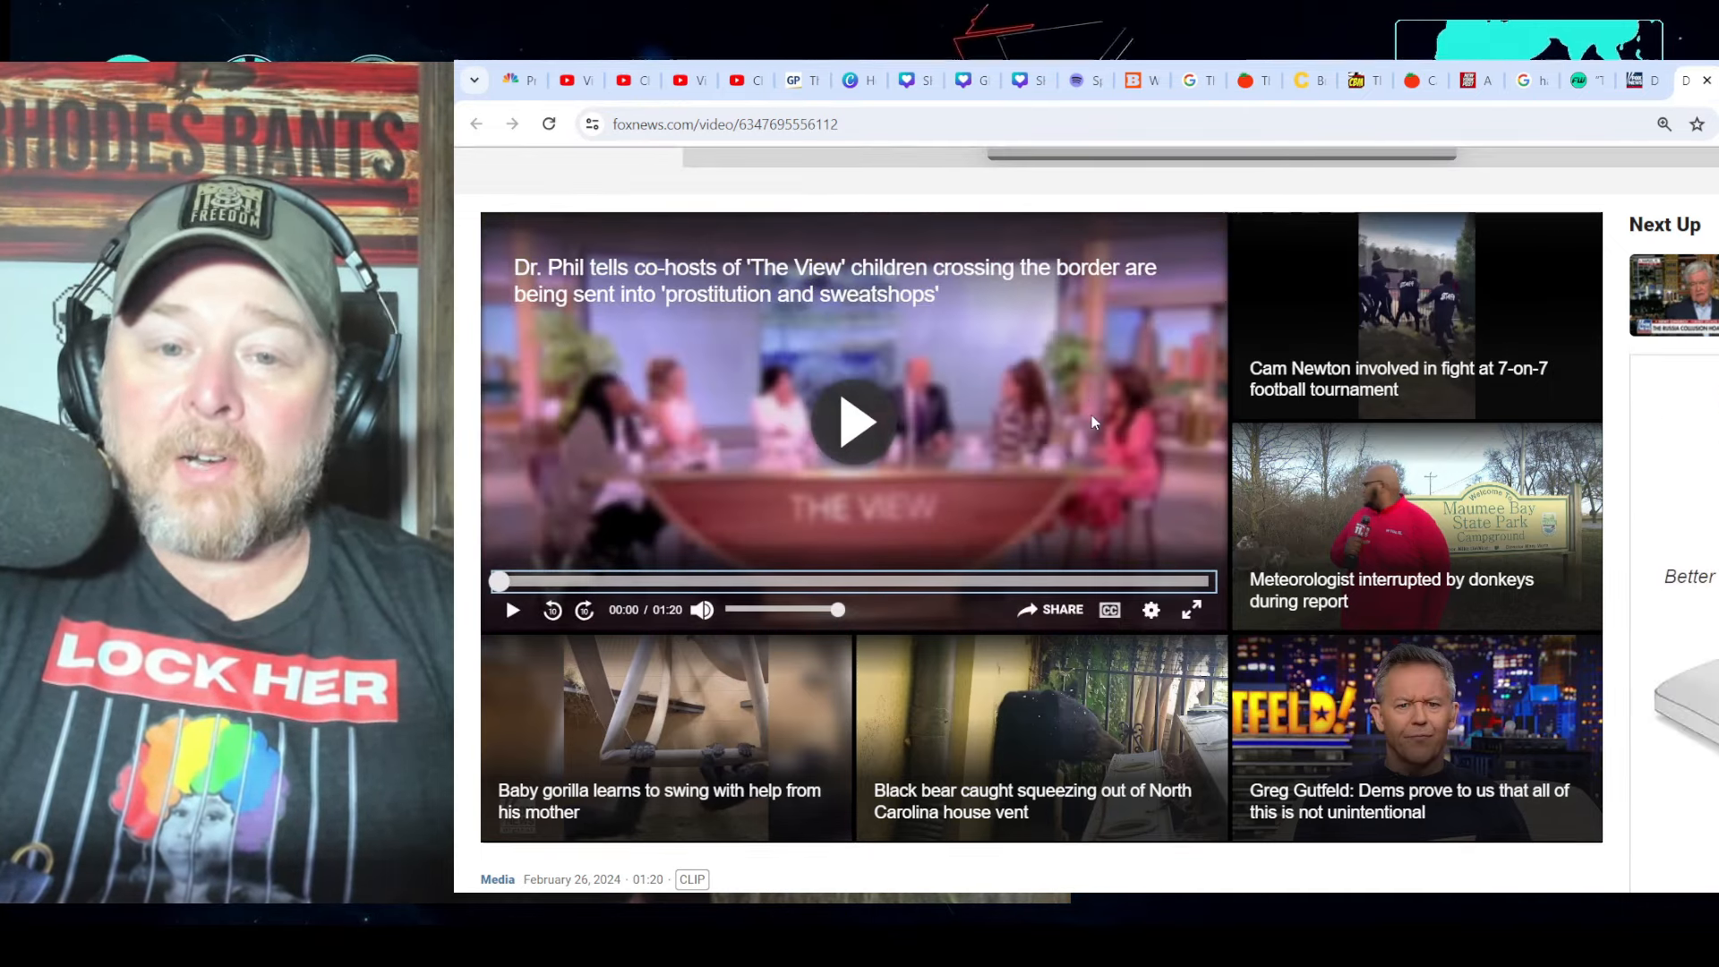
mouse_move(846, 500)
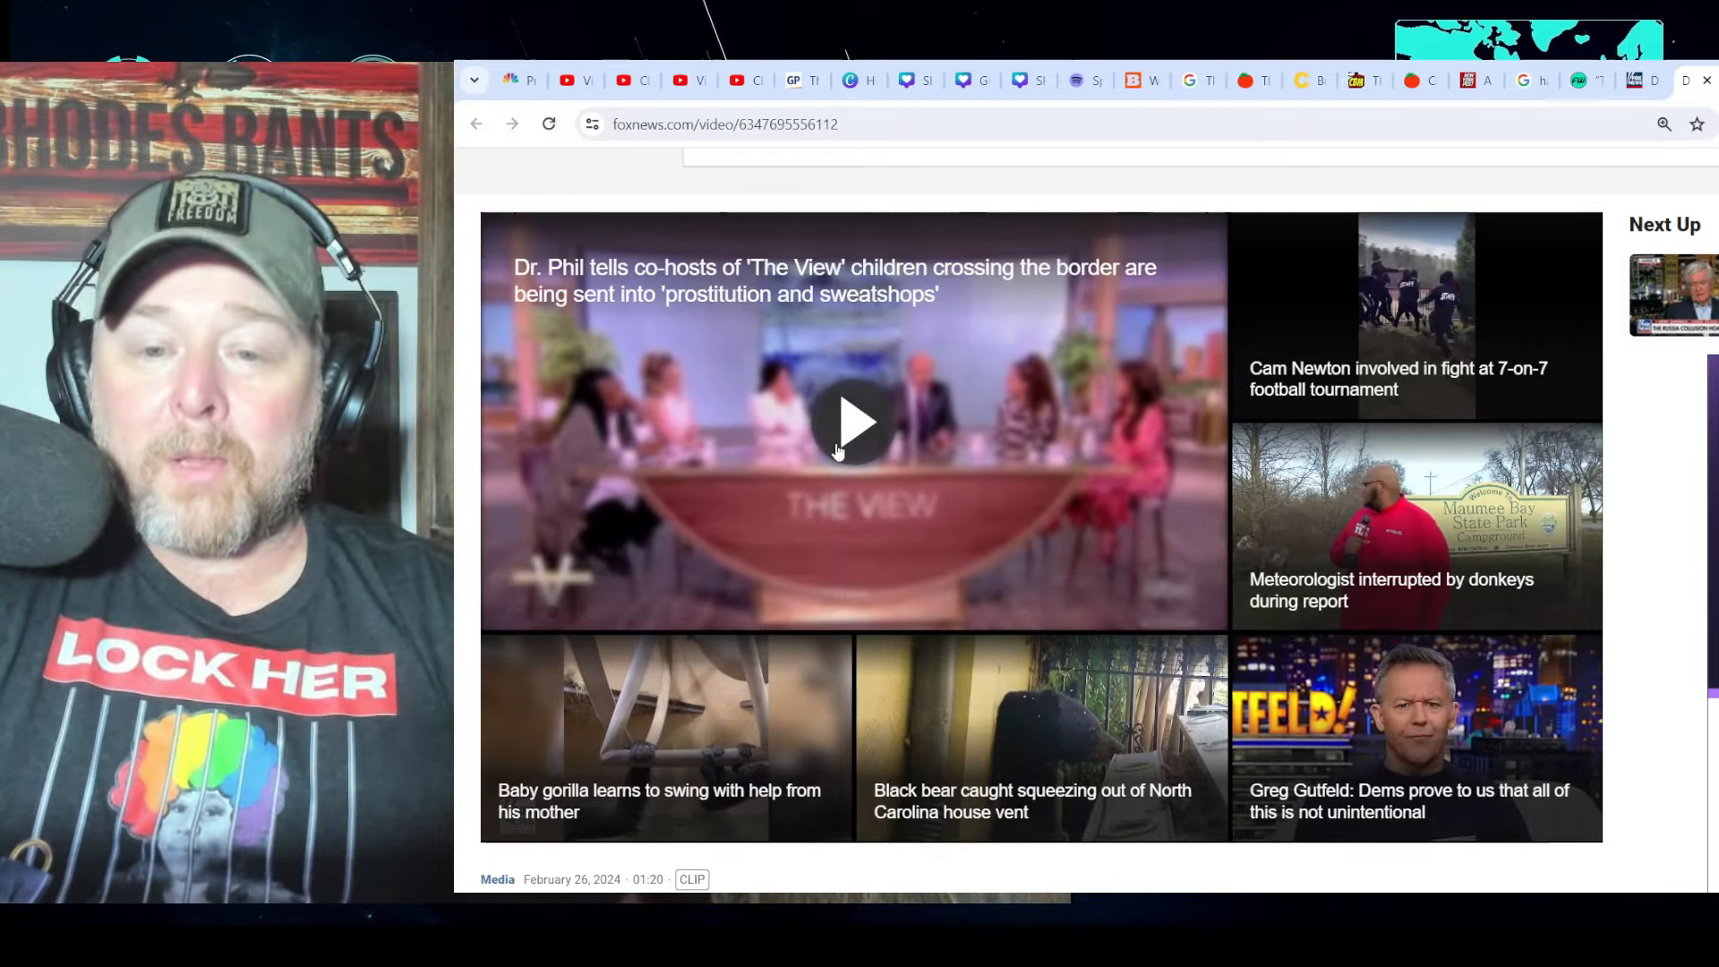
Step: Play the Dr. Phil border-crossing clip and scroll down the page as it runs
left_click(850, 421)
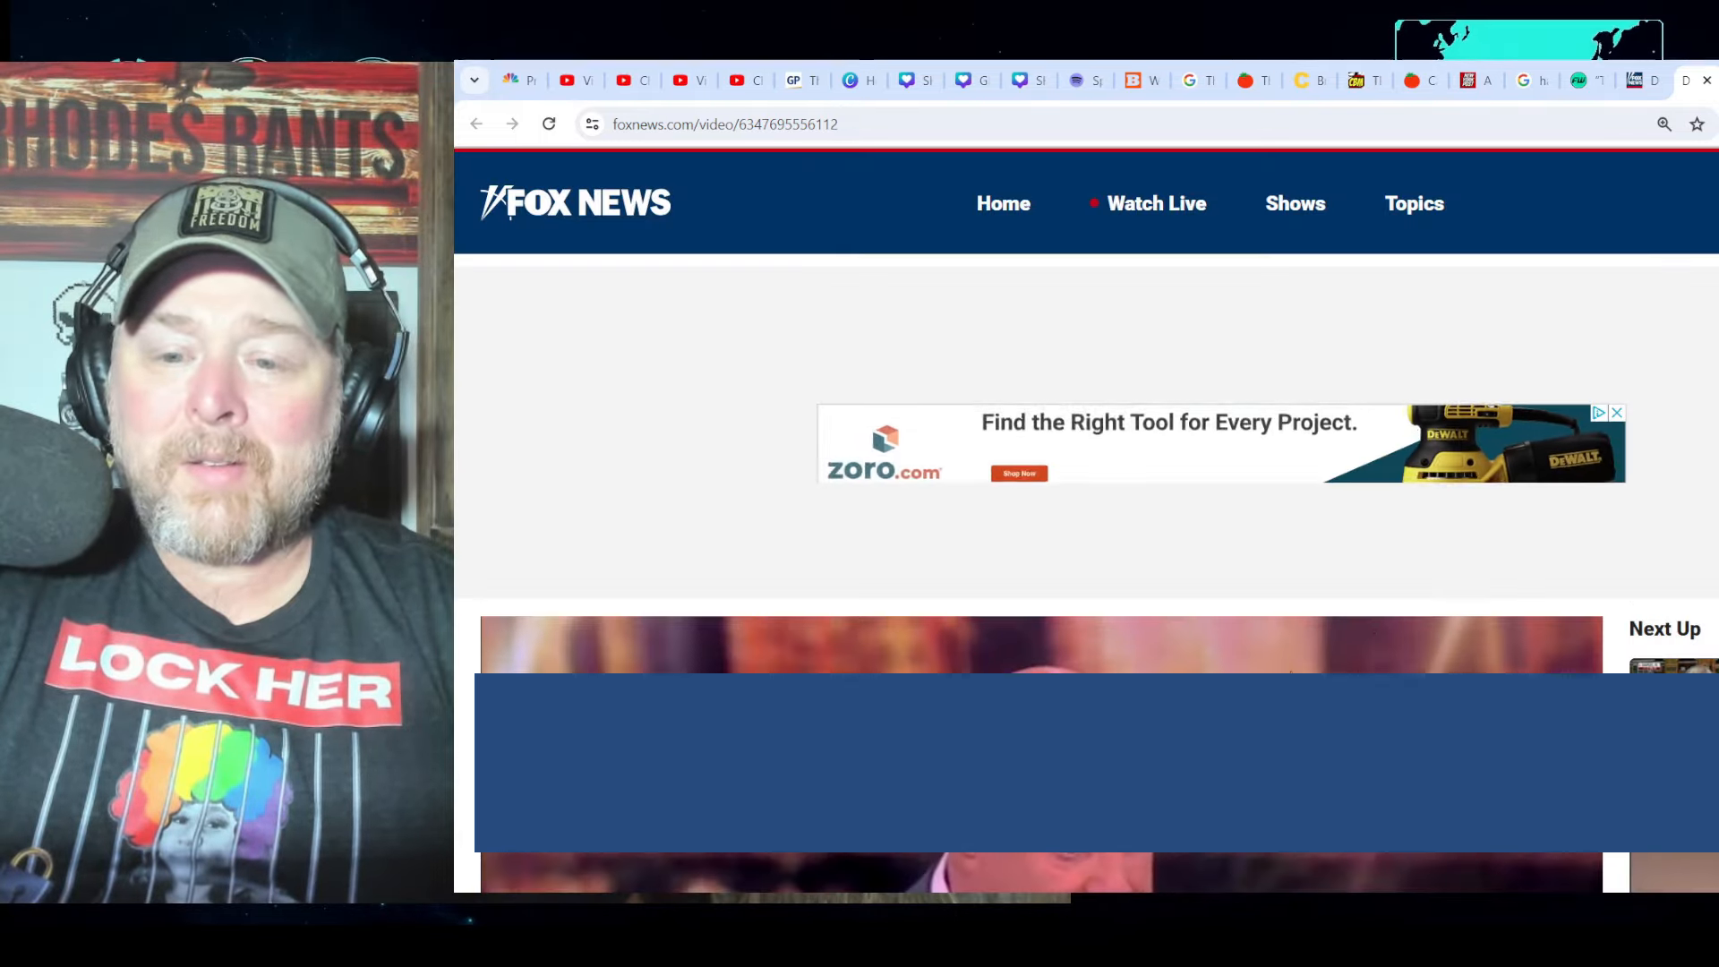
scroll("down", 3)
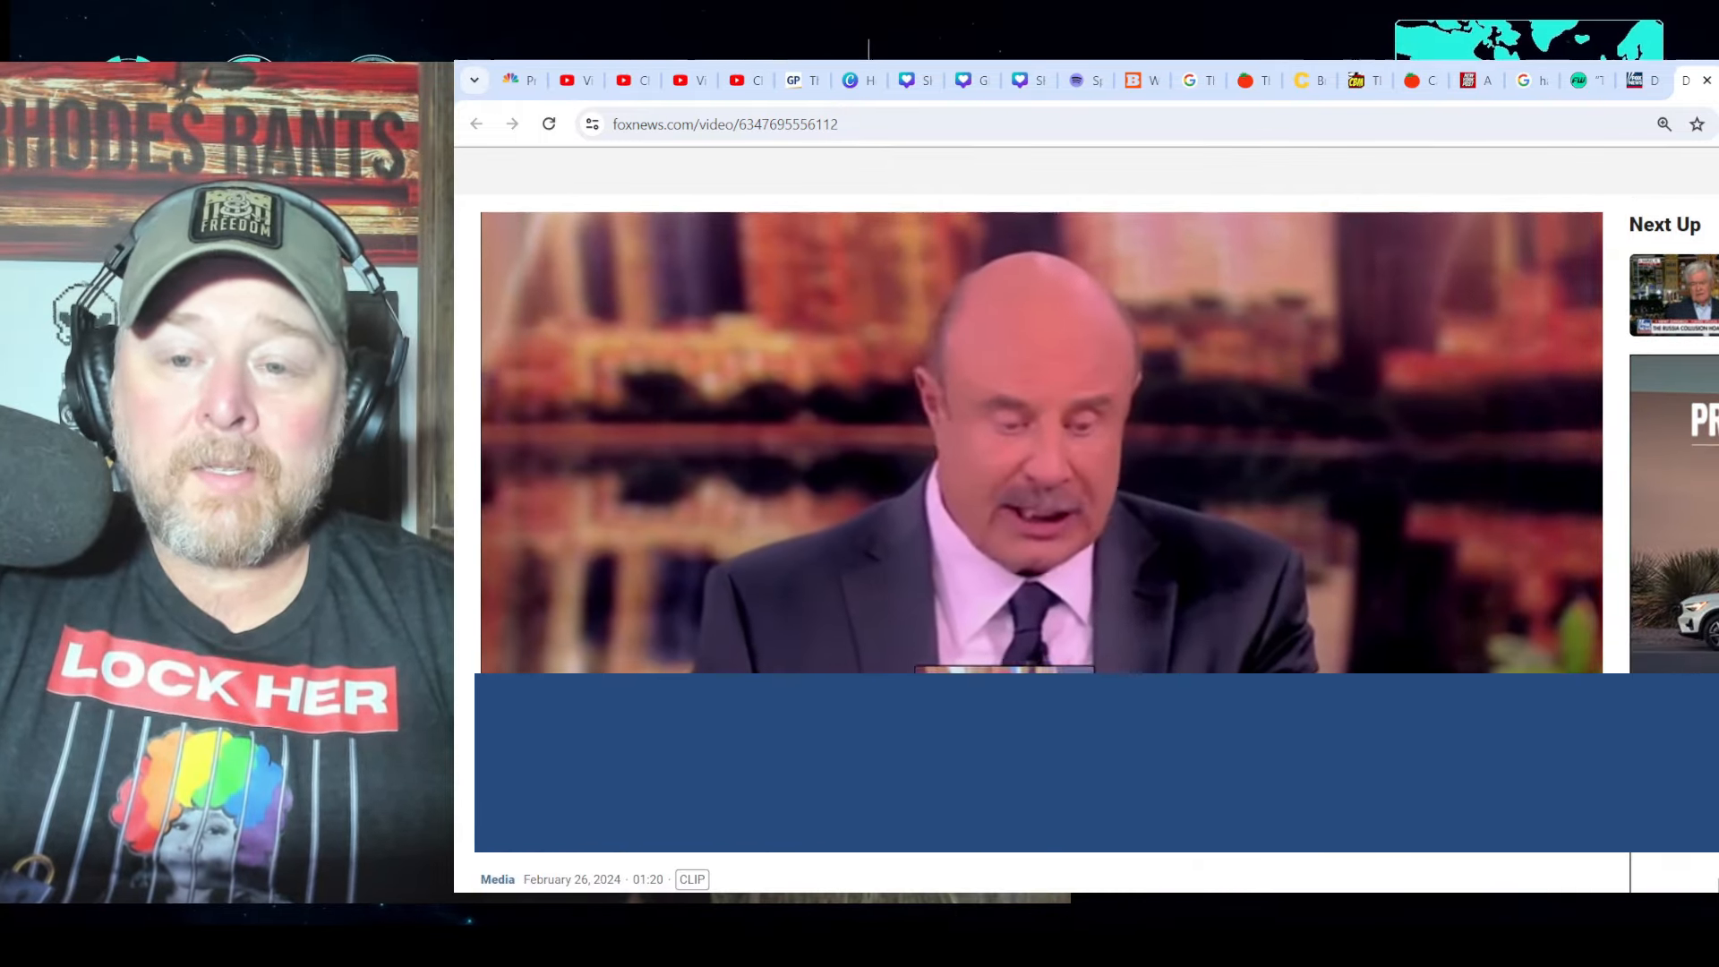